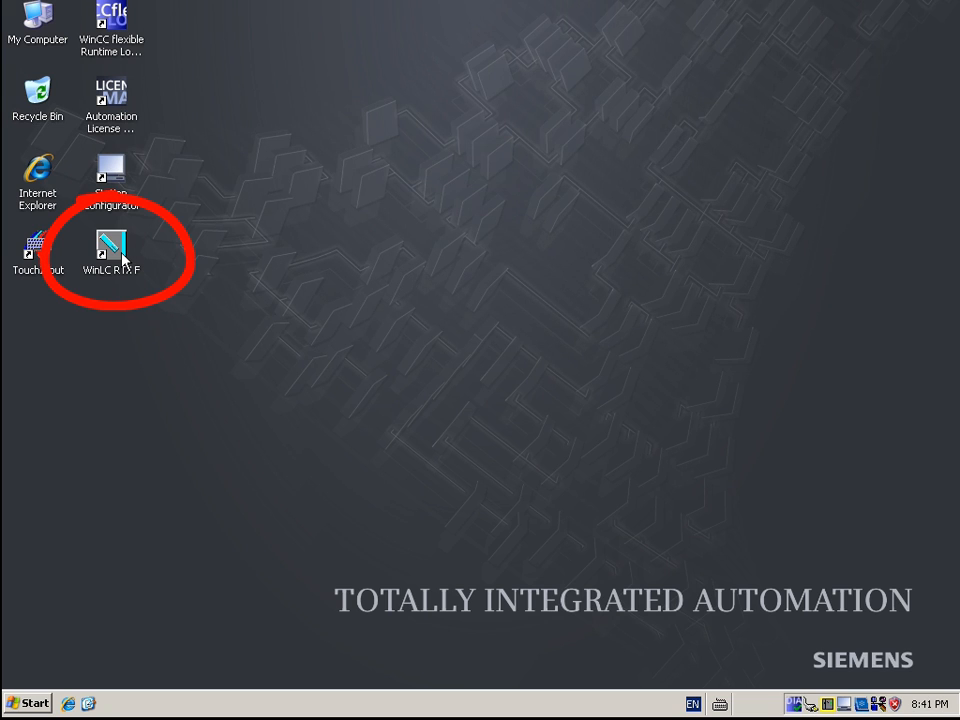
Launch the WinLC RTX F controller from its desktop shortcut
double_click(111, 247)
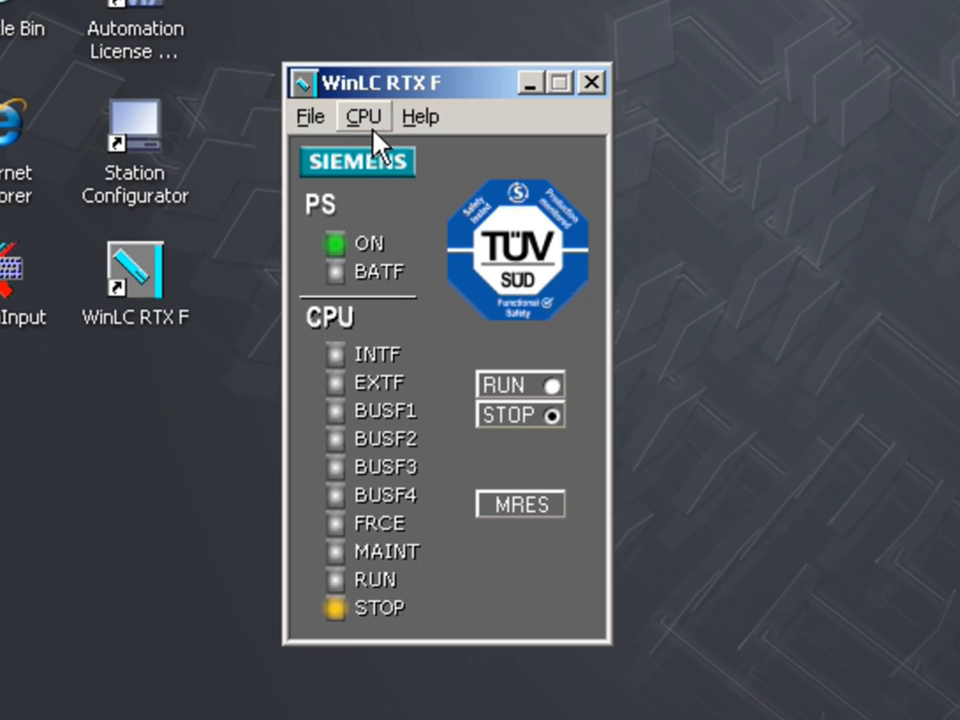
click(362, 117)
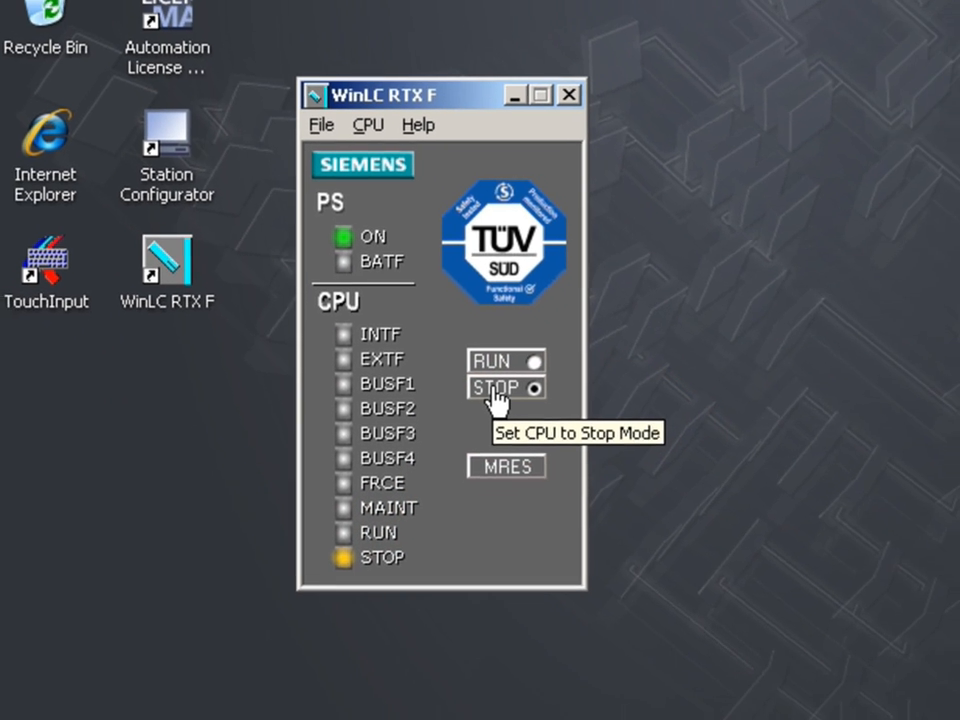
Archive the controller memory as pc-based_01 in My Documents
click(320, 125)
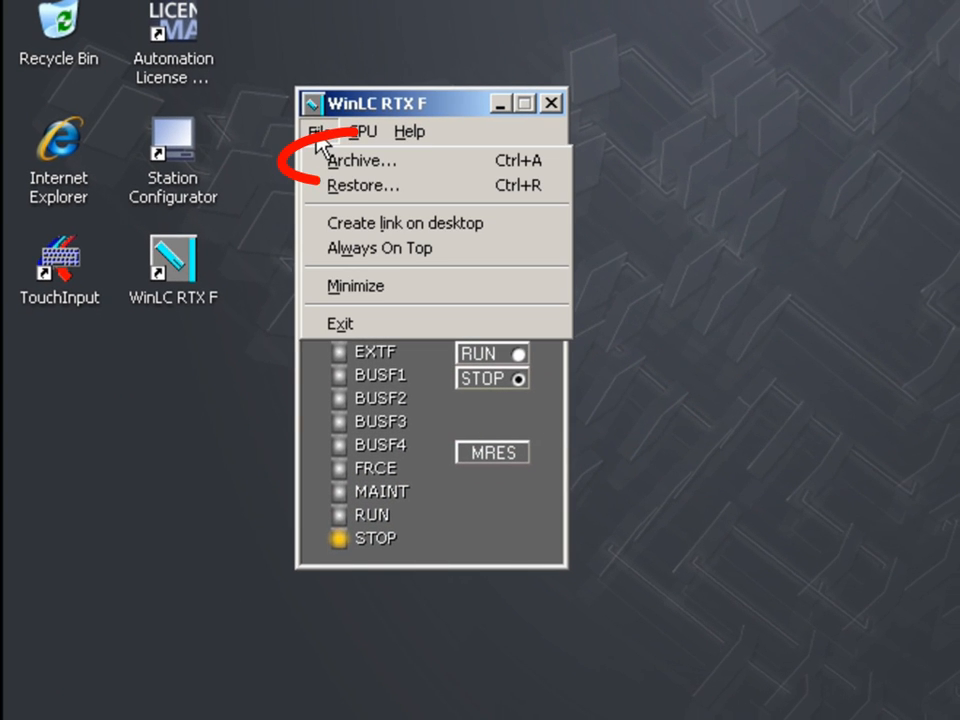
mouse_move(360, 160)
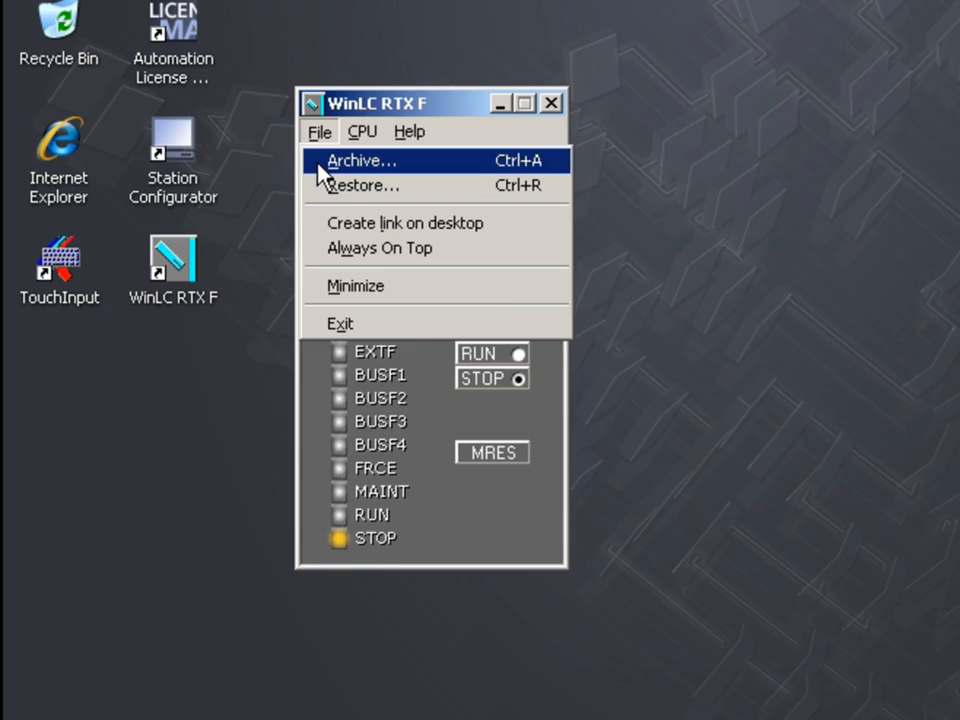
click(360, 160)
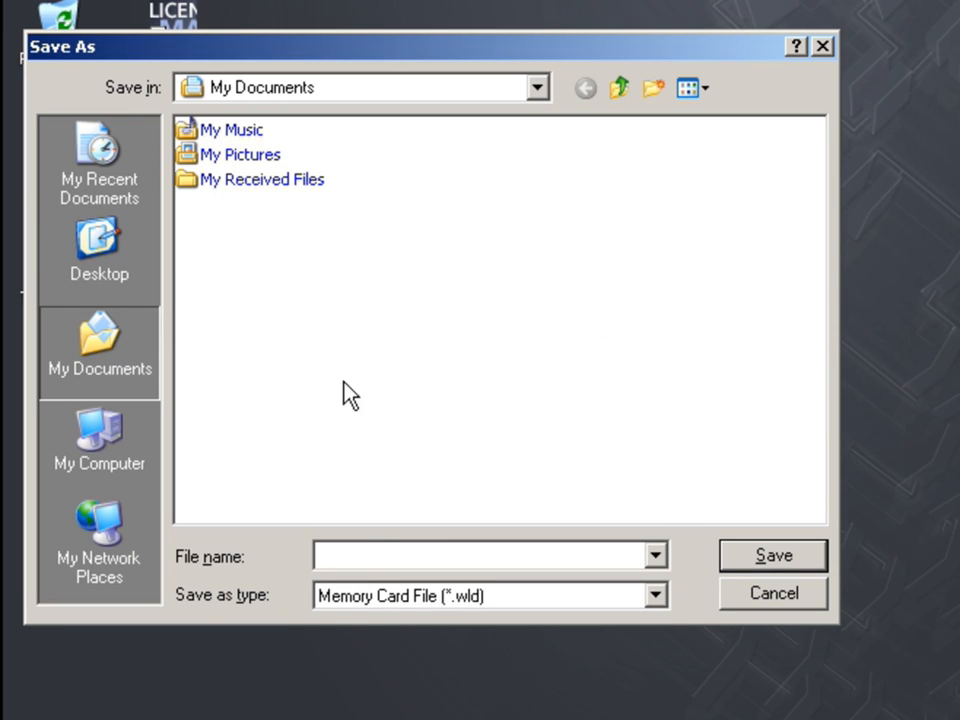
click(450, 556)
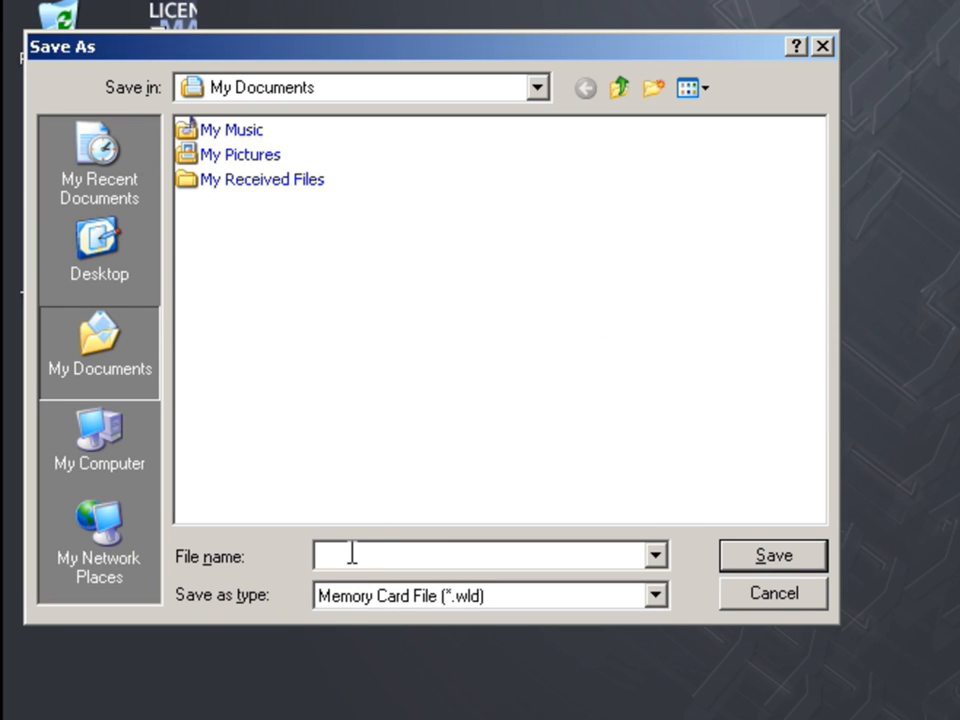
text(pc-bas)
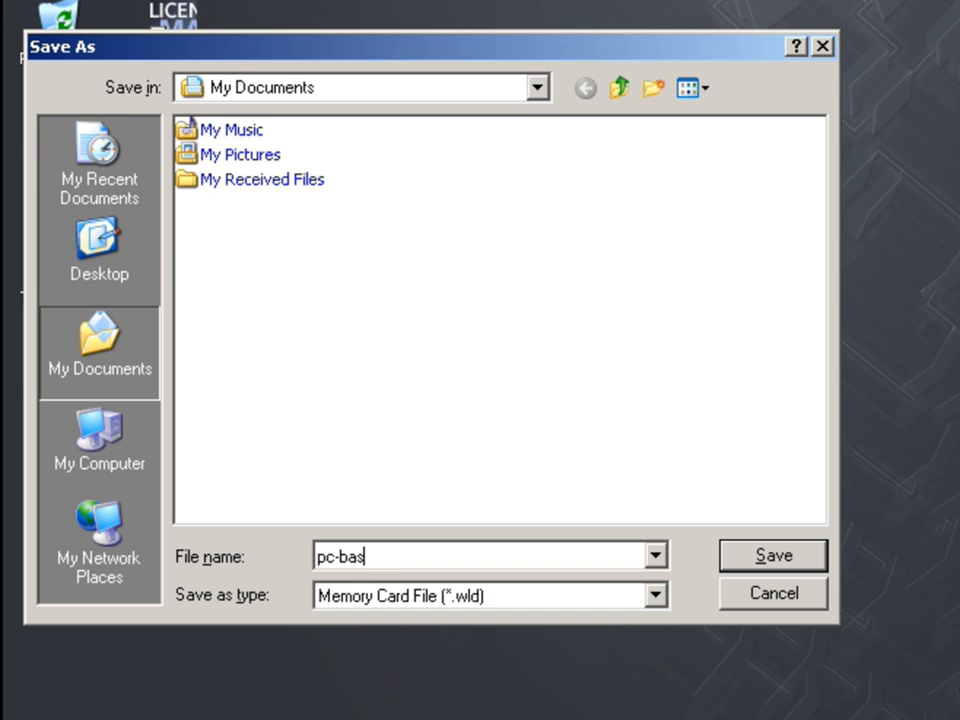
text(ed_)
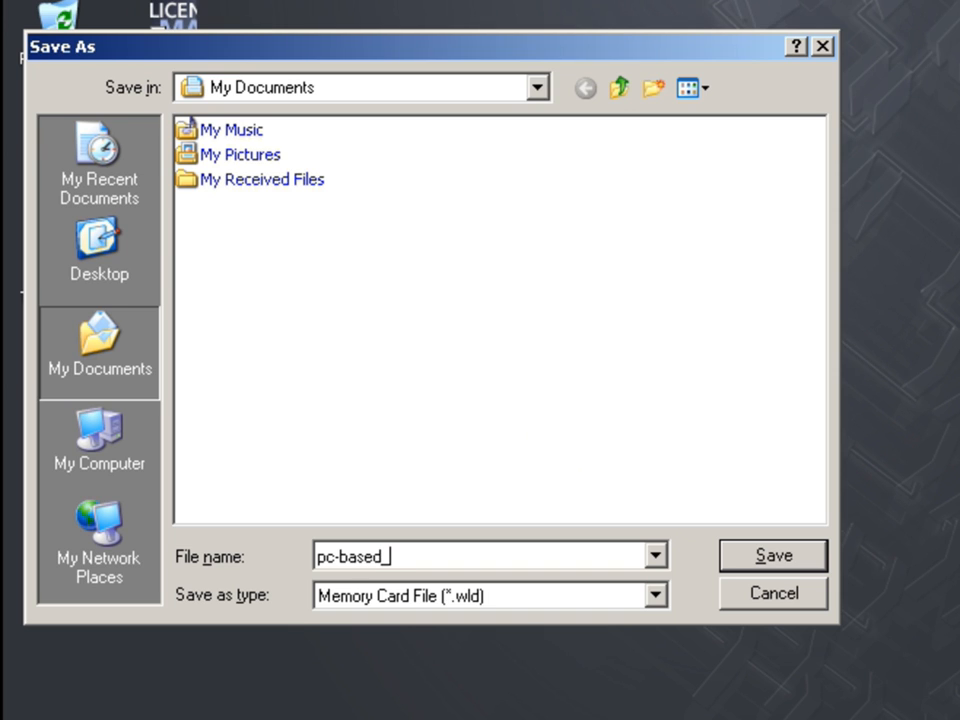
text(01)
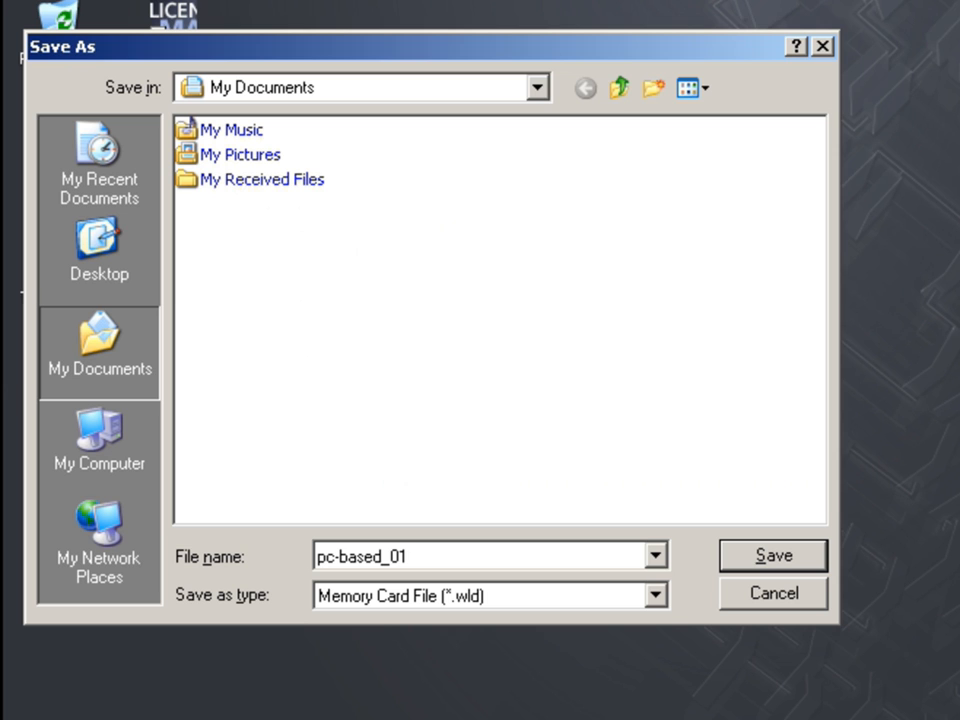
mouse_move(718, 578)
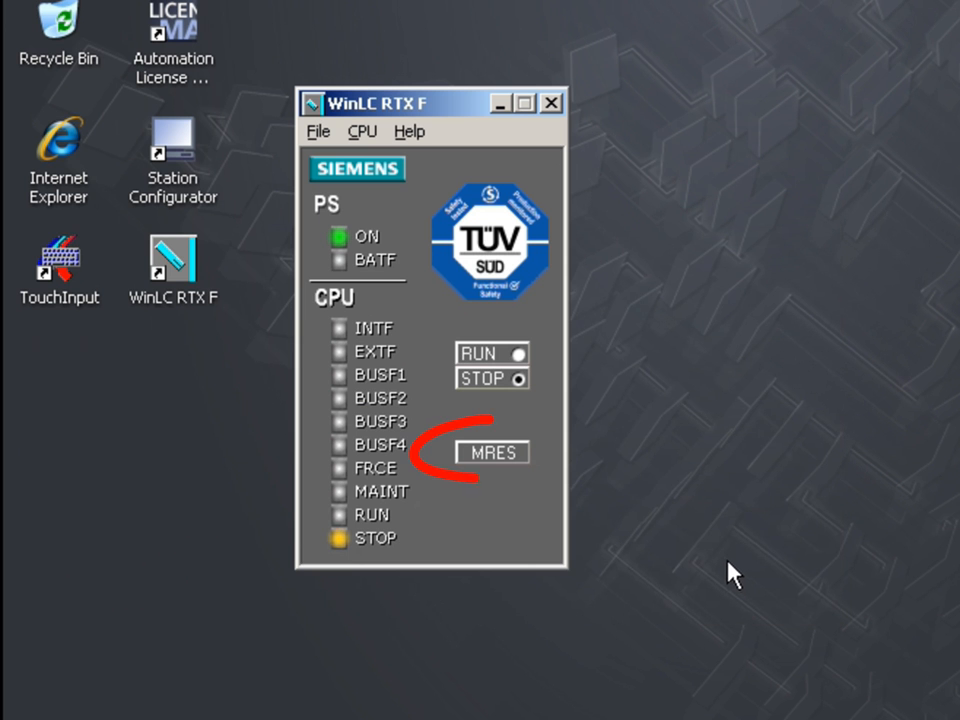
Request a memory reset (MRES) of the module and confirm it
click(491, 452)
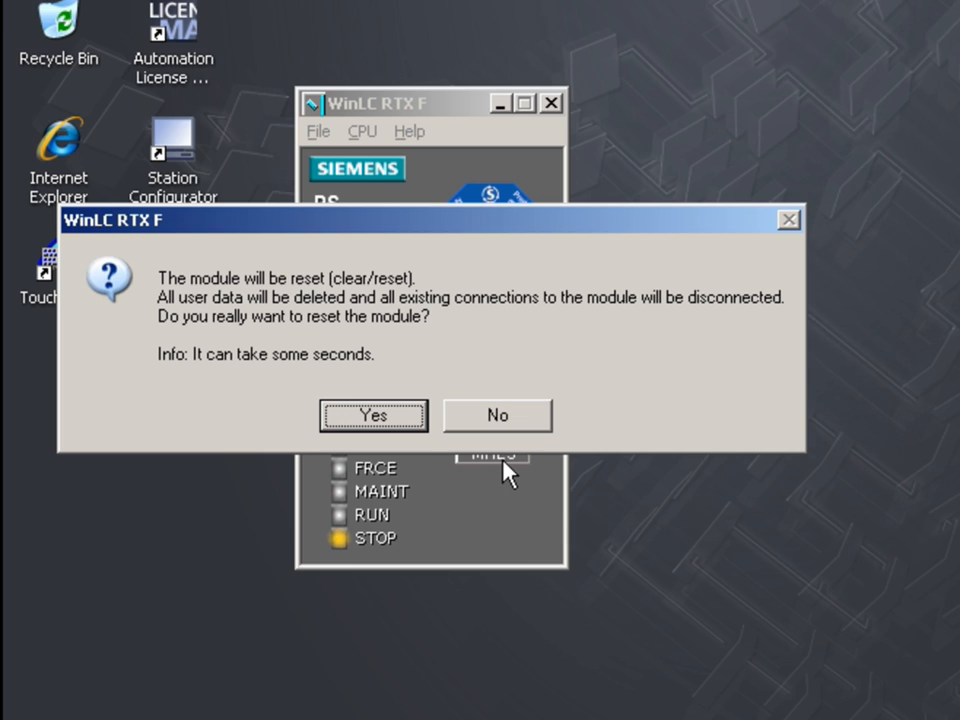
click(373, 415)
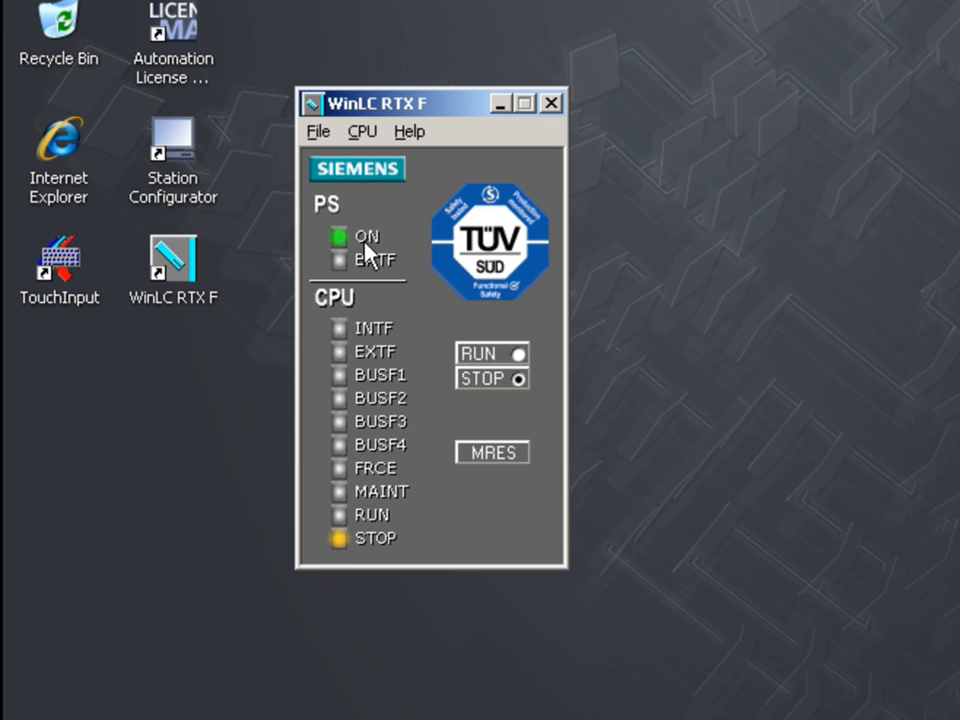
Restore the pc-based_01.wld archive into the CPU and acknowledge the successful load
click(318, 131)
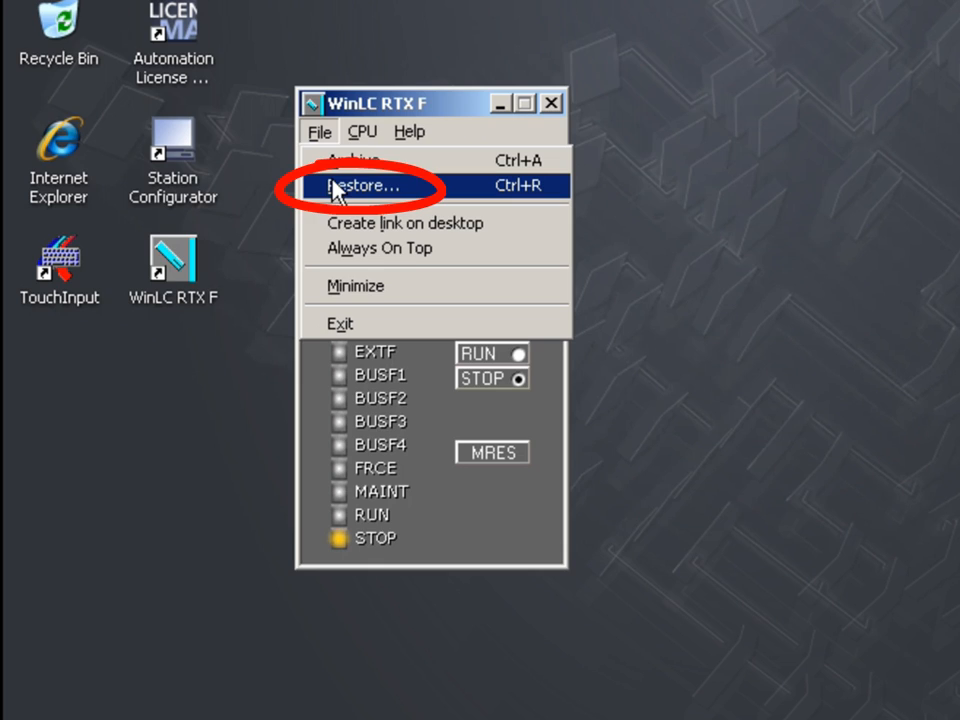
click(365, 186)
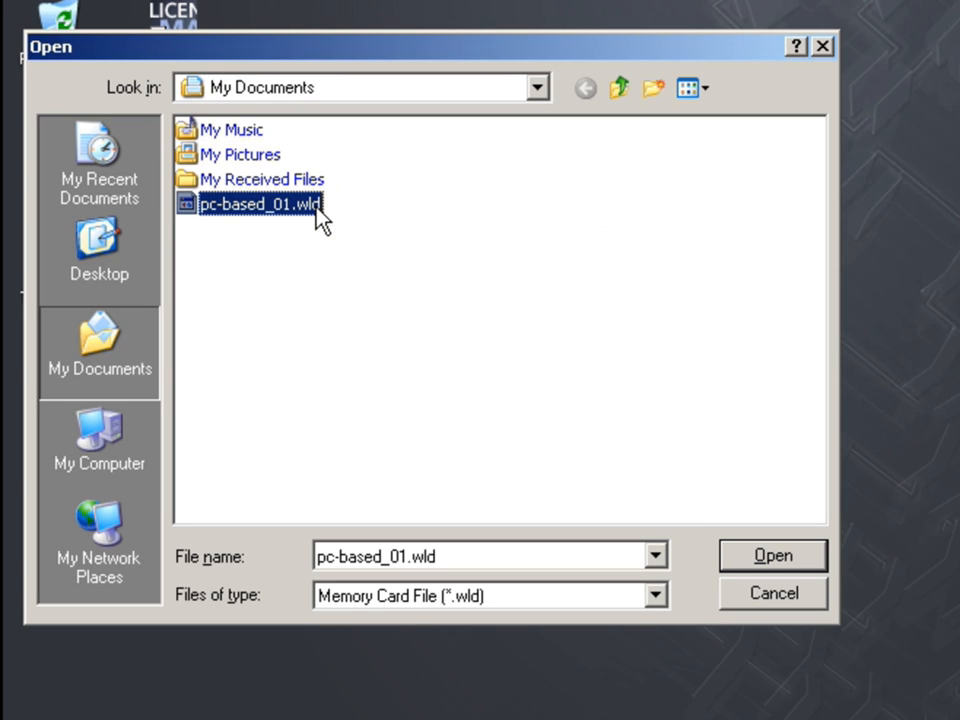
mouse_move(744, 552)
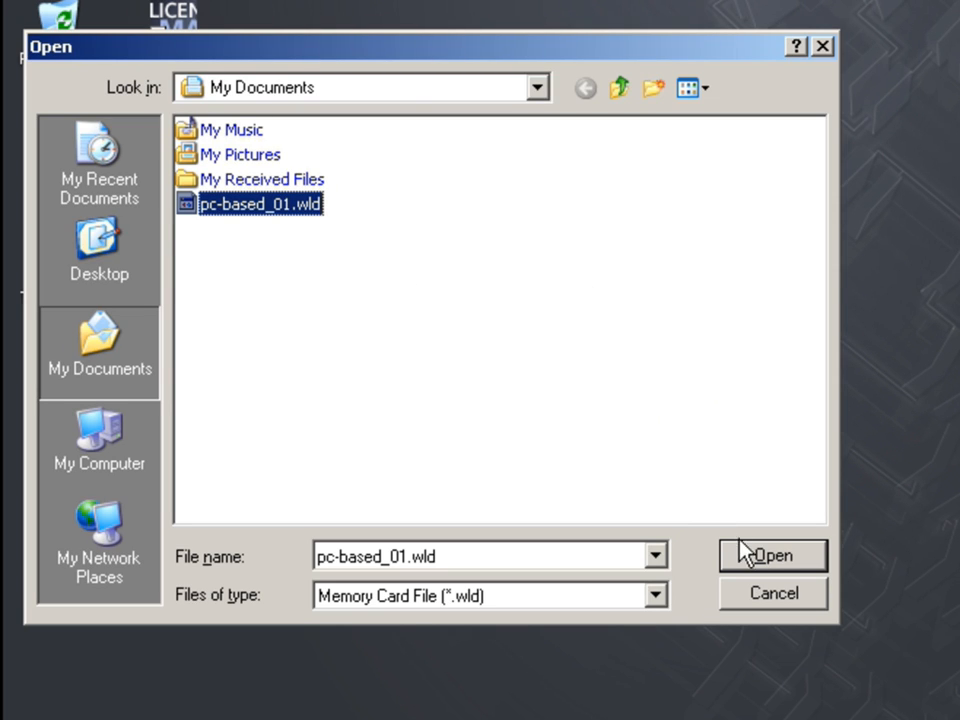
click(772, 555)
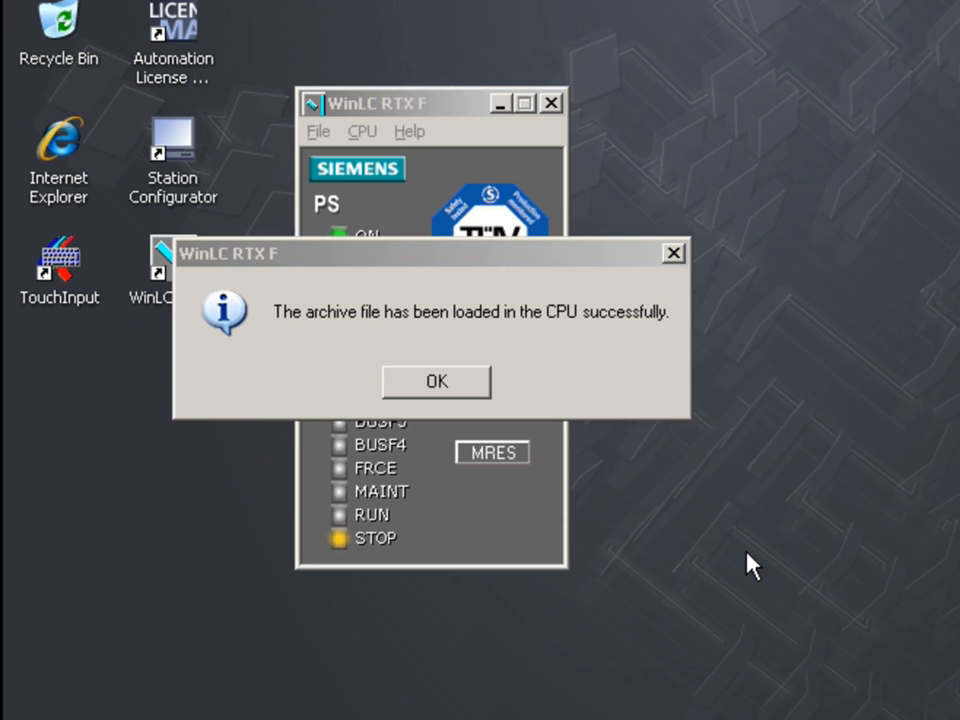
click(435, 381)
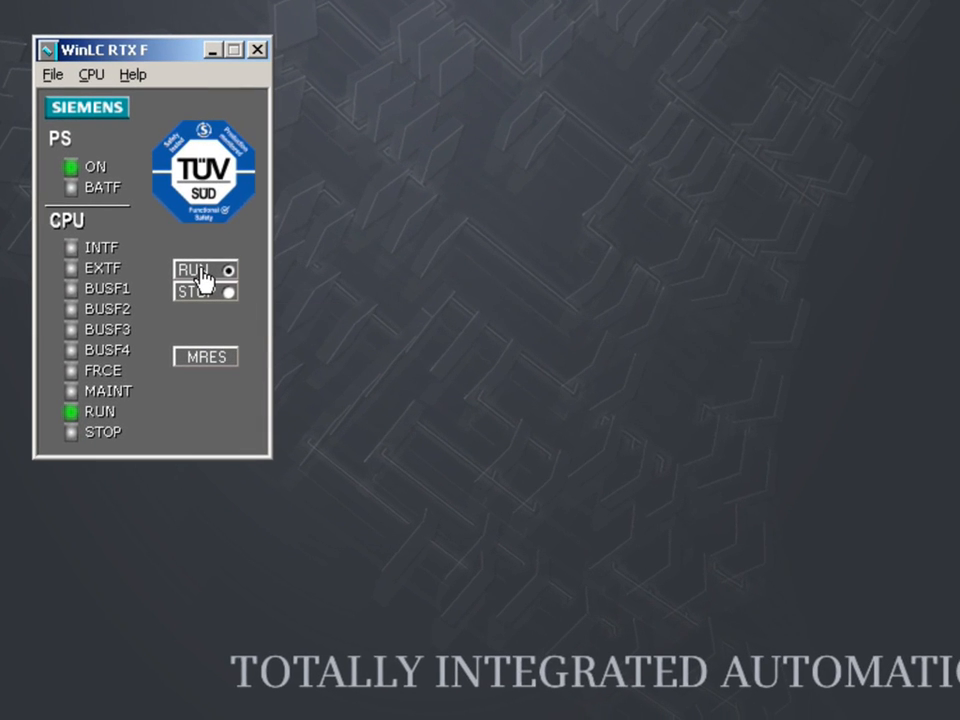
click(91, 74)
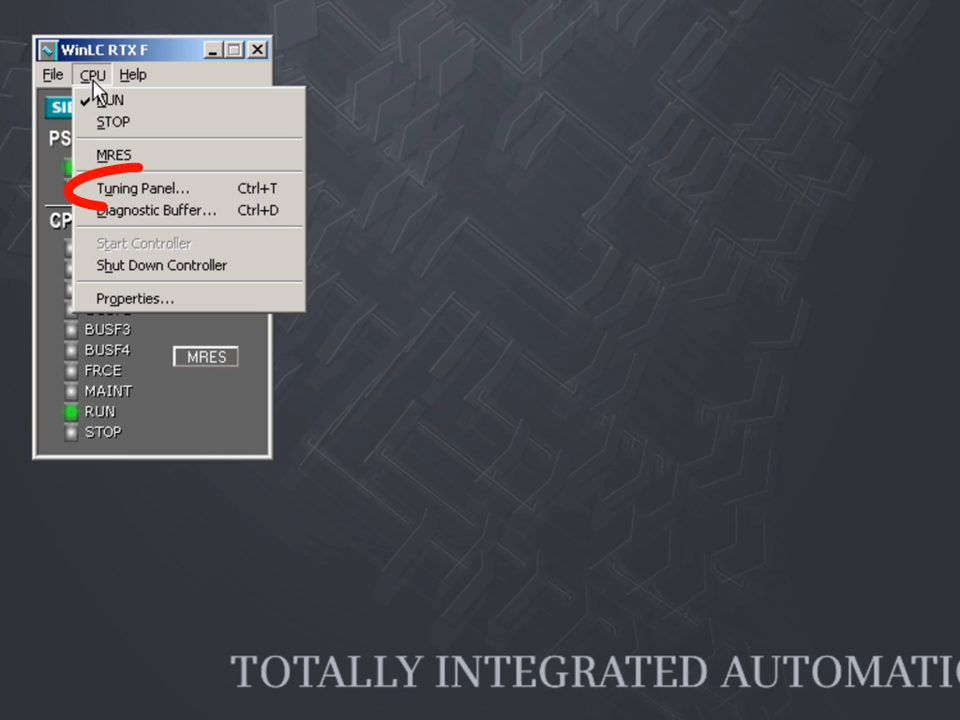
mouse_move(143, 188)
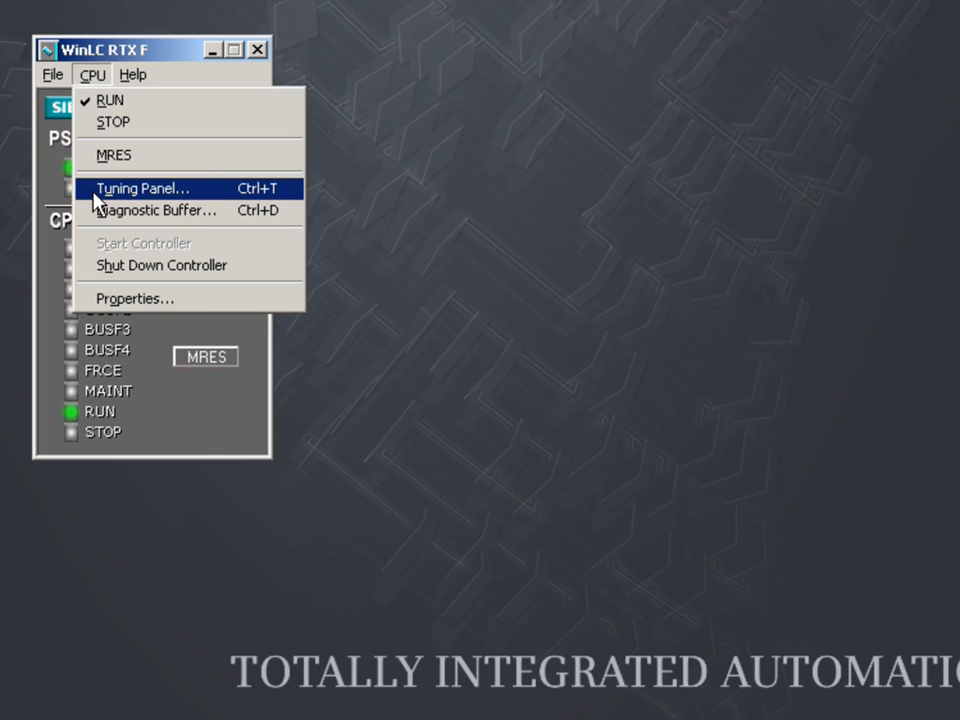
click(143, 188)
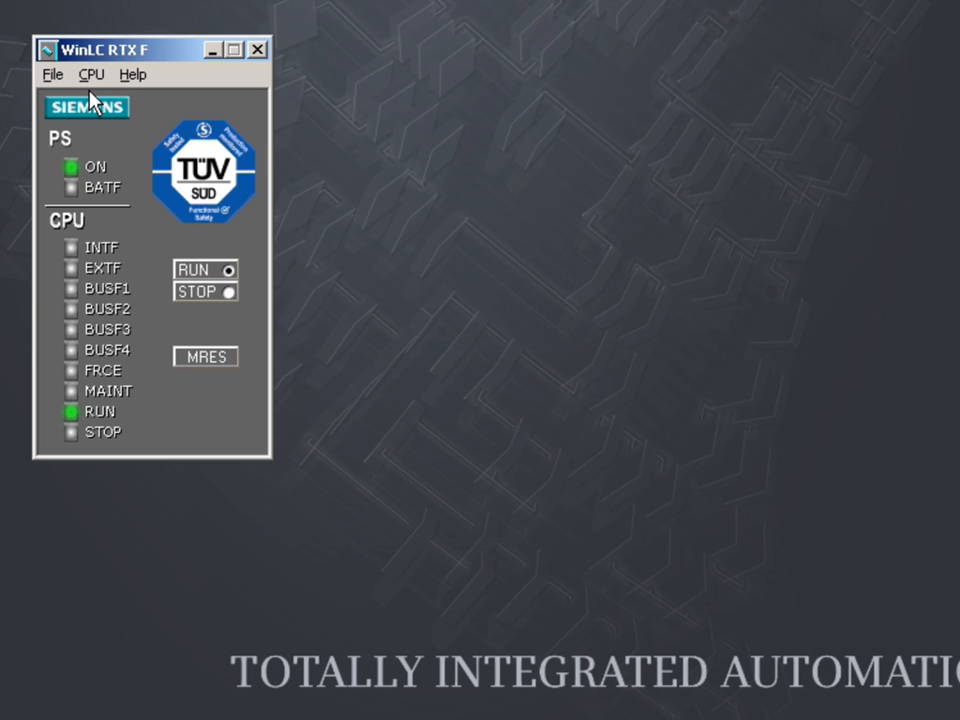
View the diagnostic buffer and read the help explanation for event 6's startup information
click(91, 74)
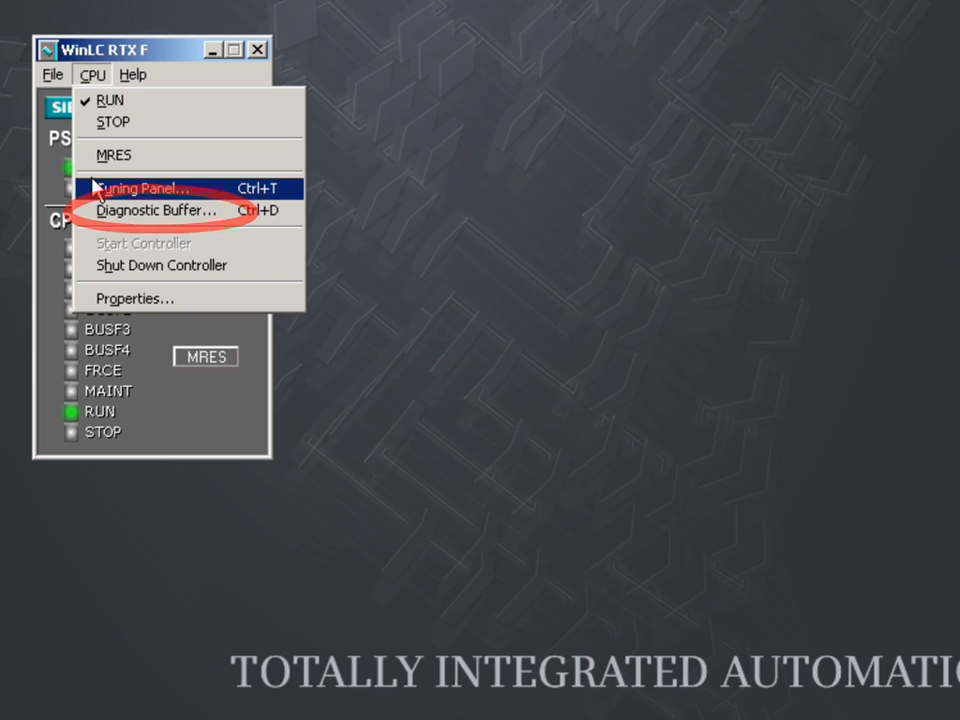
click(156, 210)
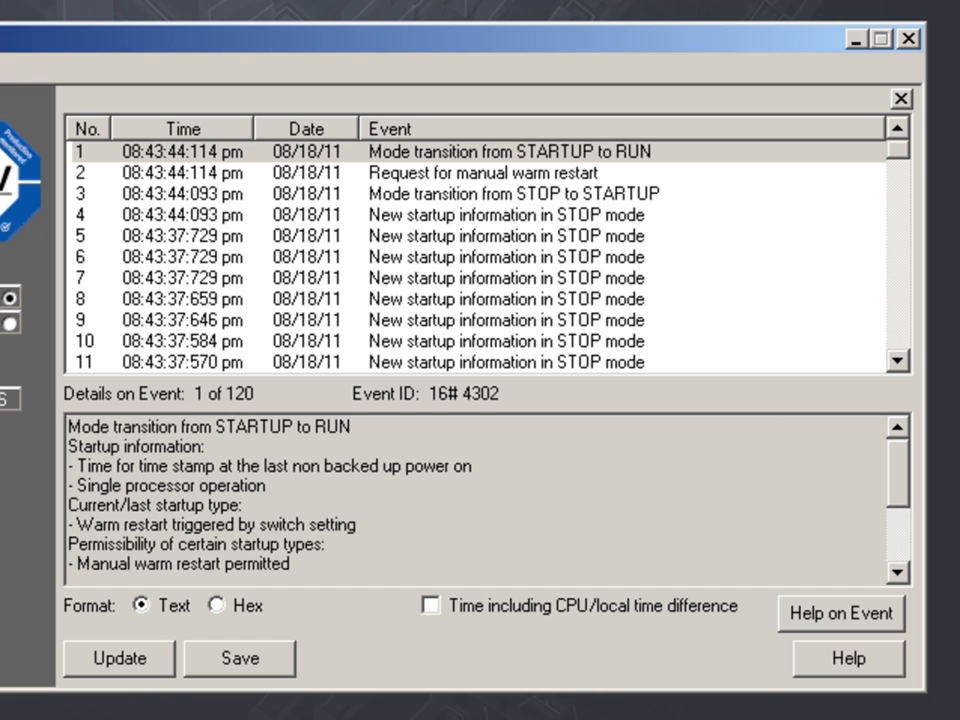
mouse_move(100, 240)
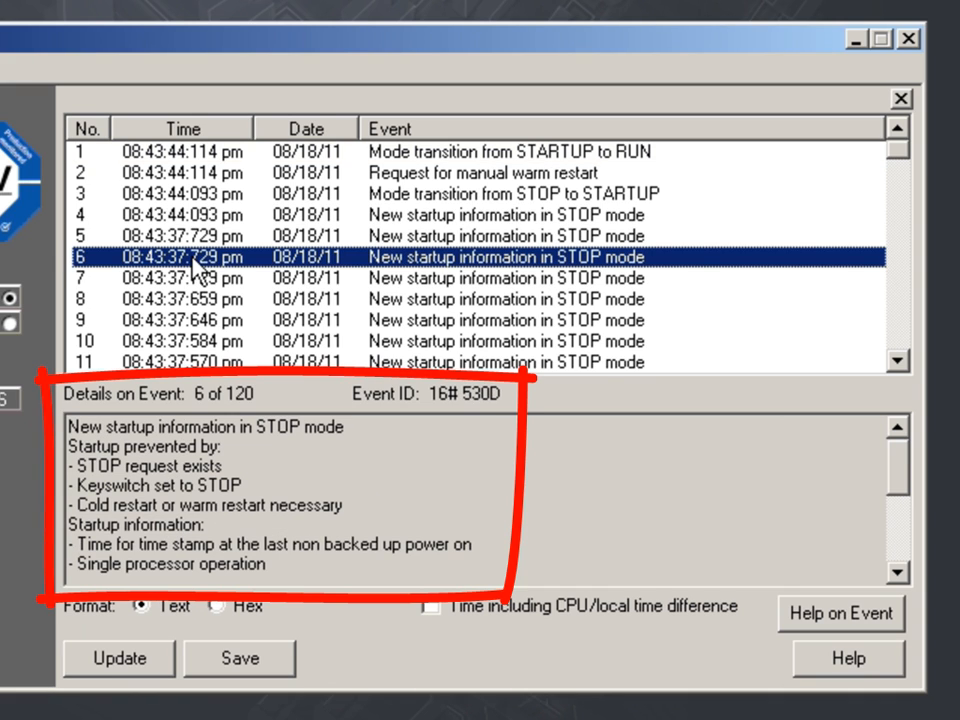
mouse_move(445, 425)
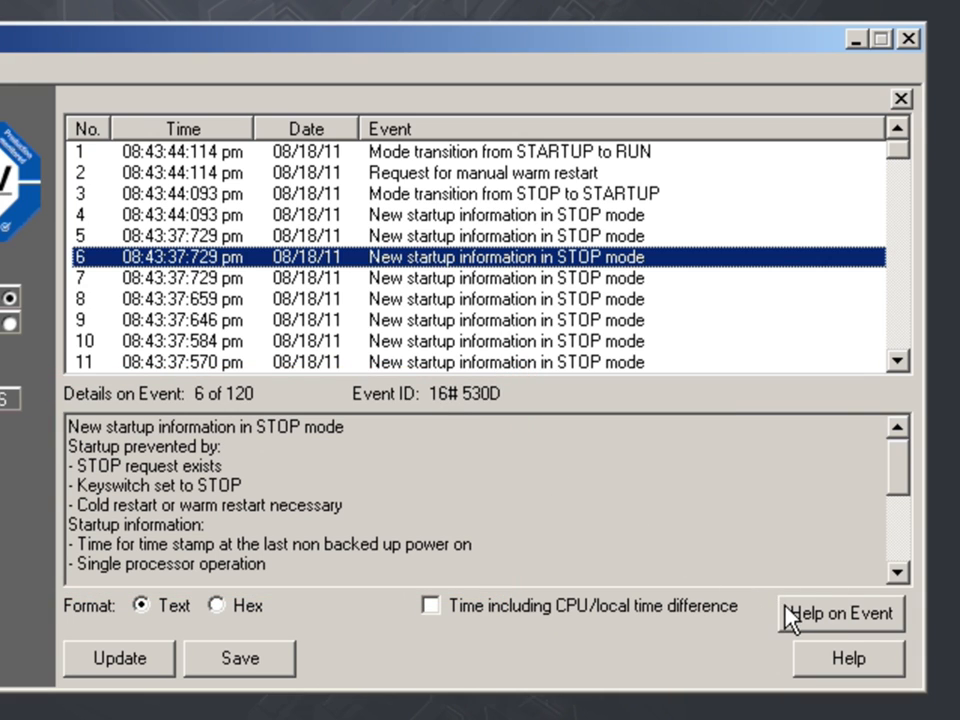
click(840, 613)
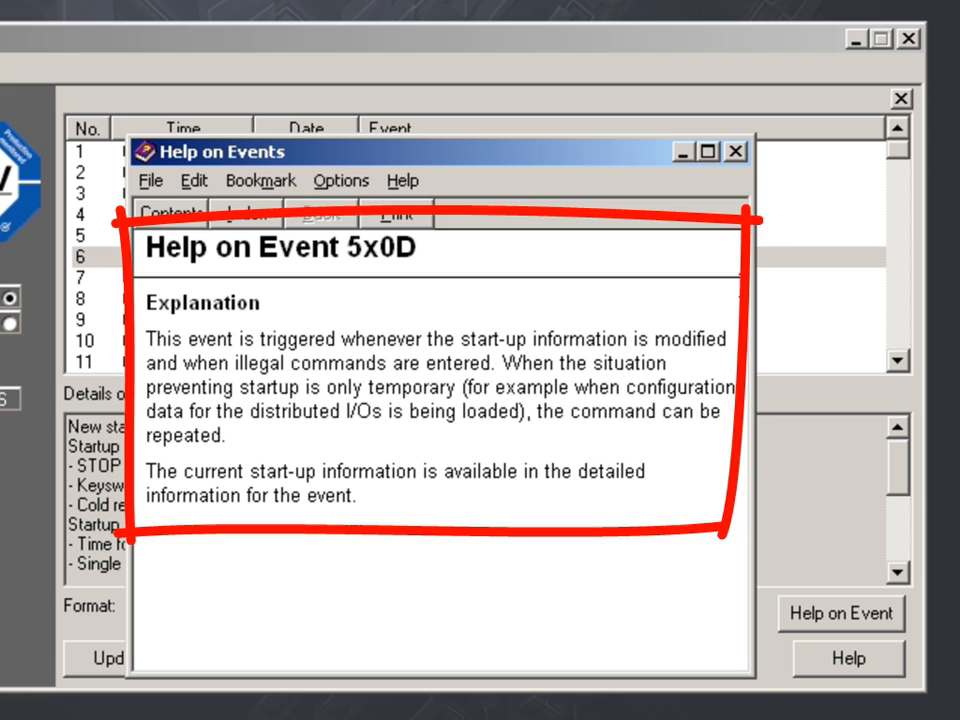
click(738, 151)
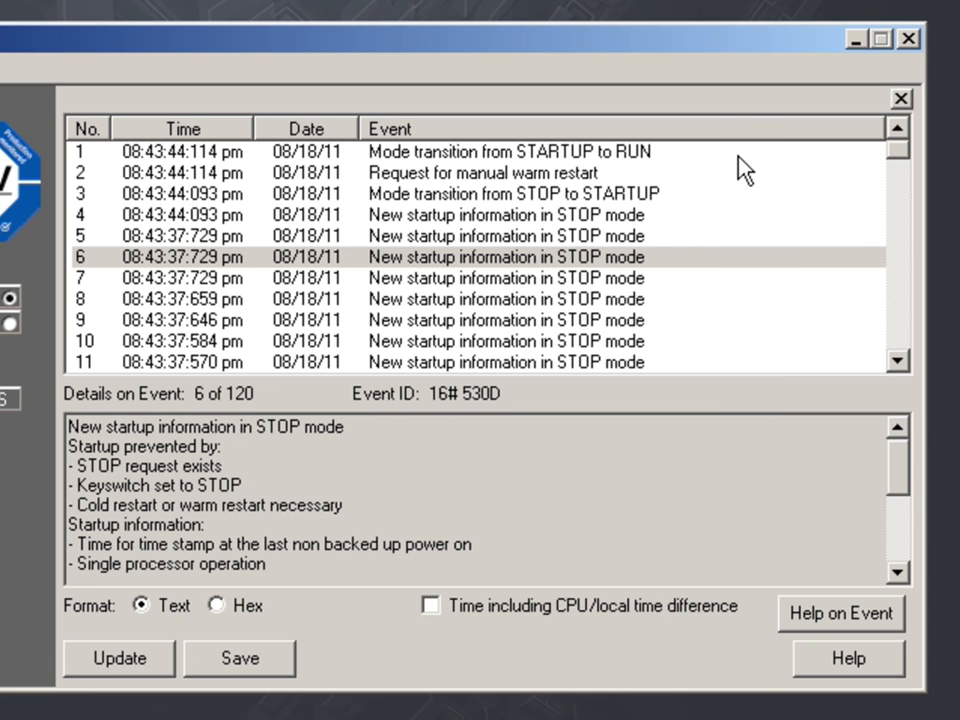
mouse_move(469, 485)
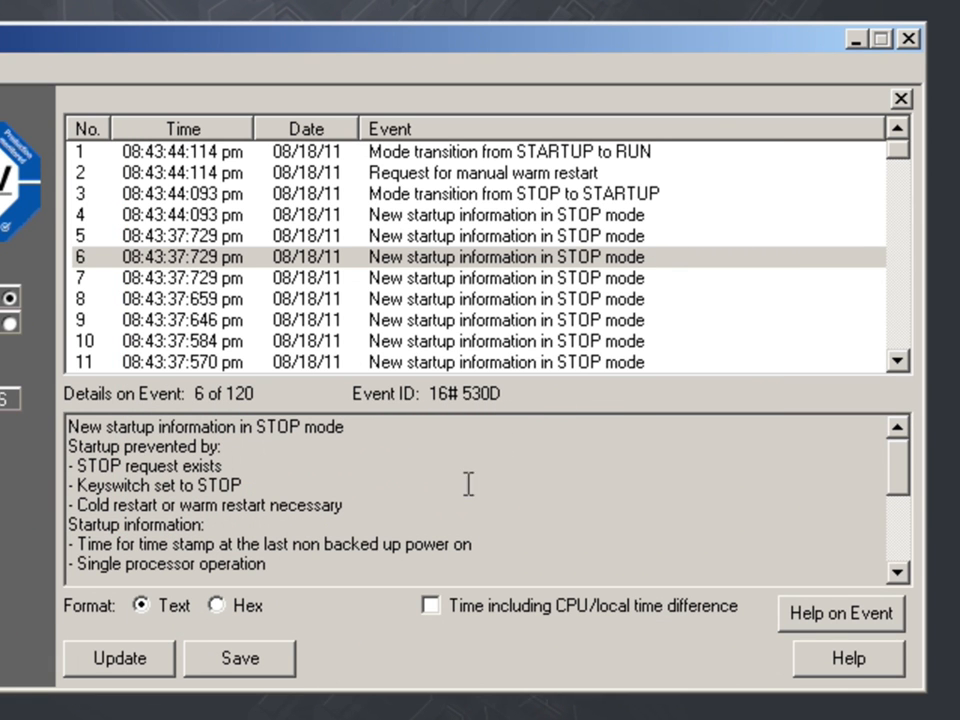
Start saving the event log as a text file, then close the diagnostic buffer
click(239, 658)
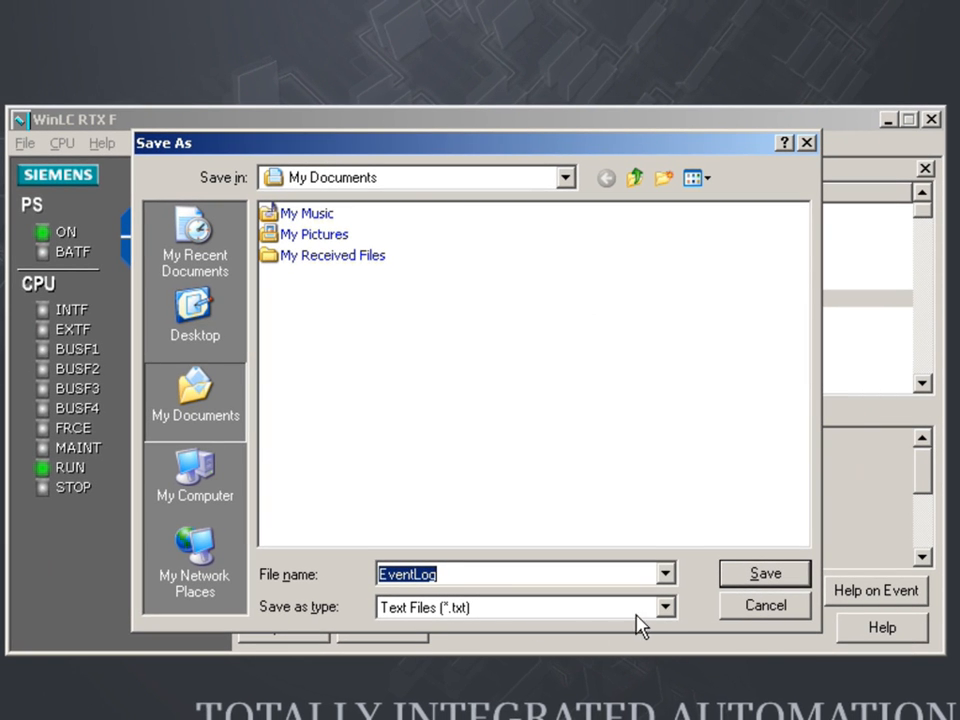
click(764, 573)
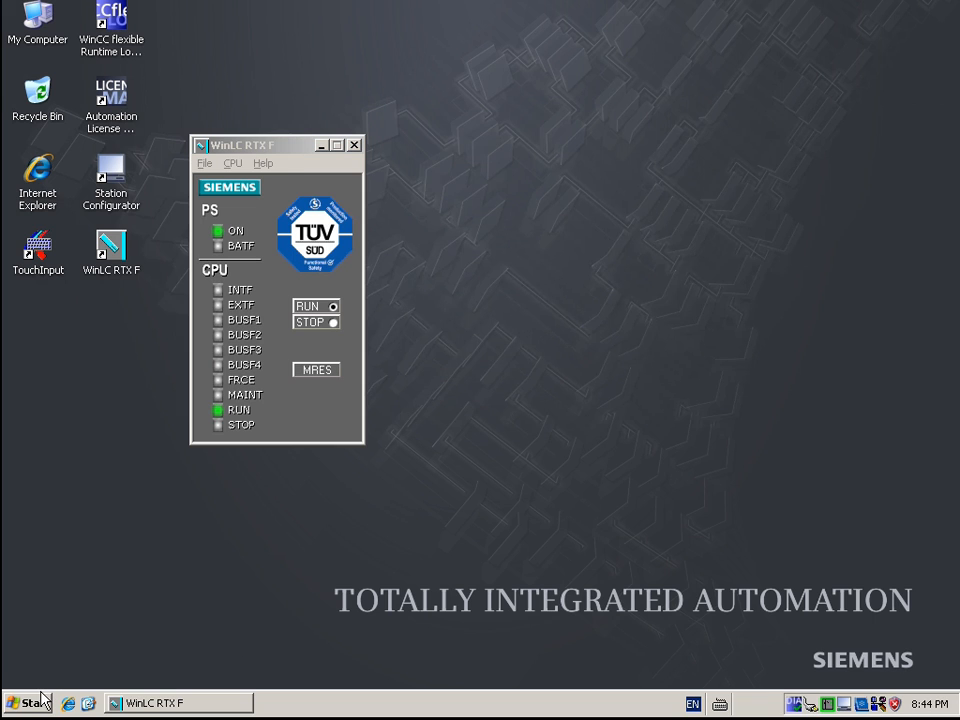
Launch SIMATIC IPC DiagBase Management Explorer from the Start menu programs
click(28, 703)
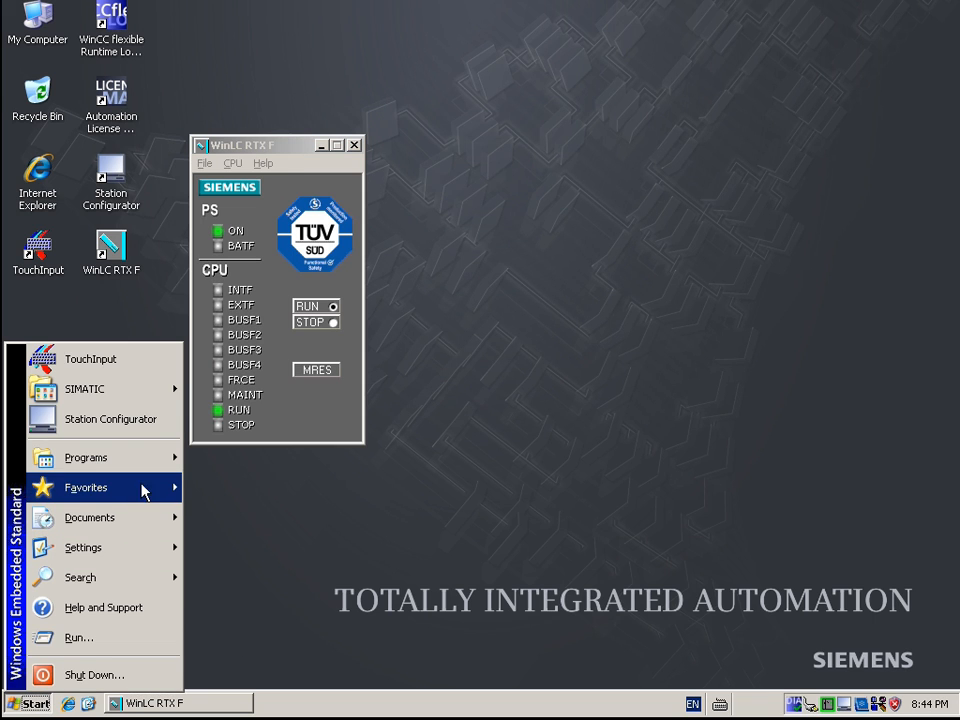
click(85, 457)
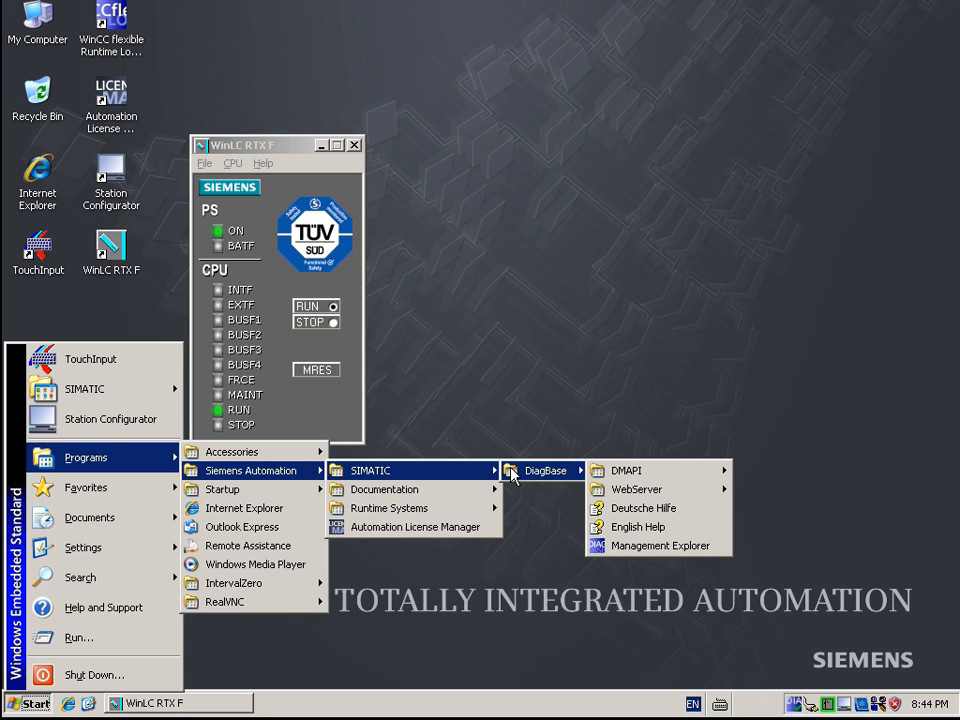
mouse_move(659, 545)
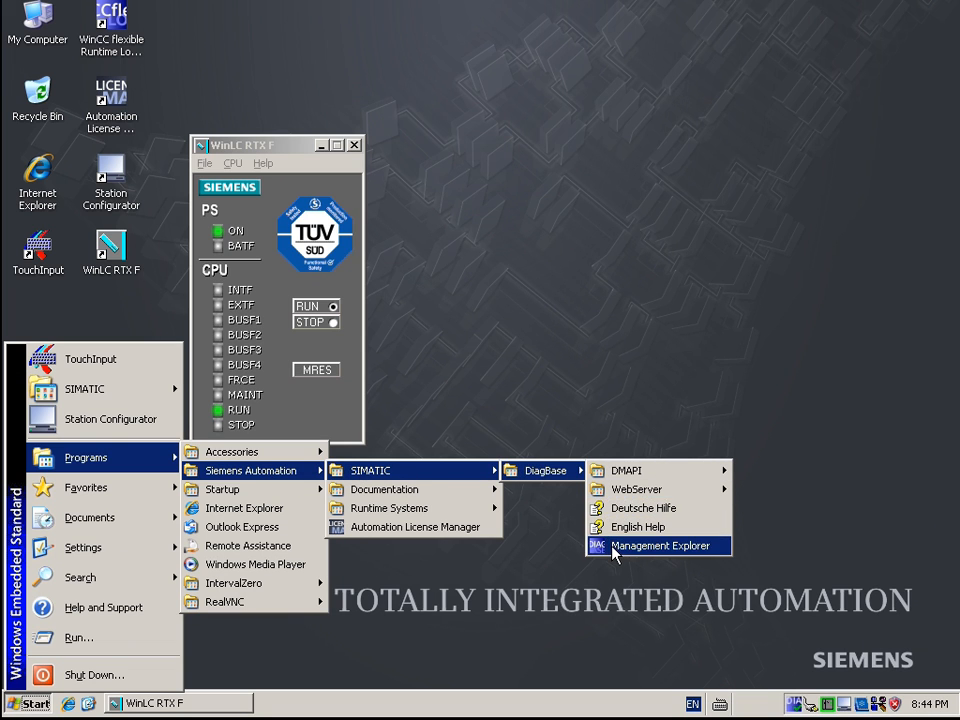
click(659, 545)
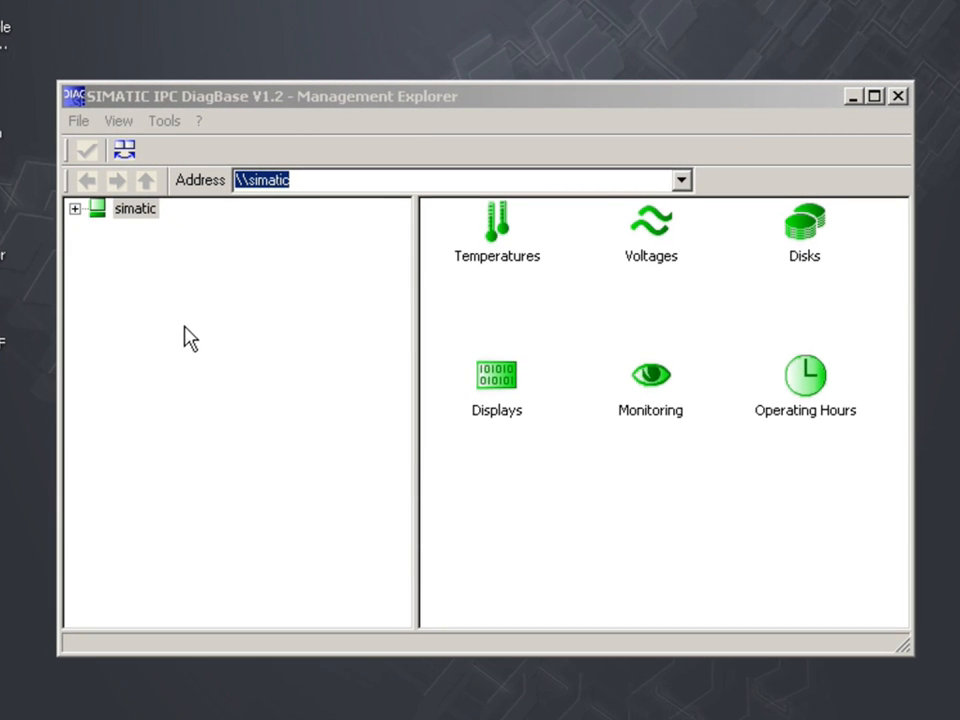
Review the simatic station's Temperatures, Disks, Displays and Monitoring (watchdog) status
click(74, 208)
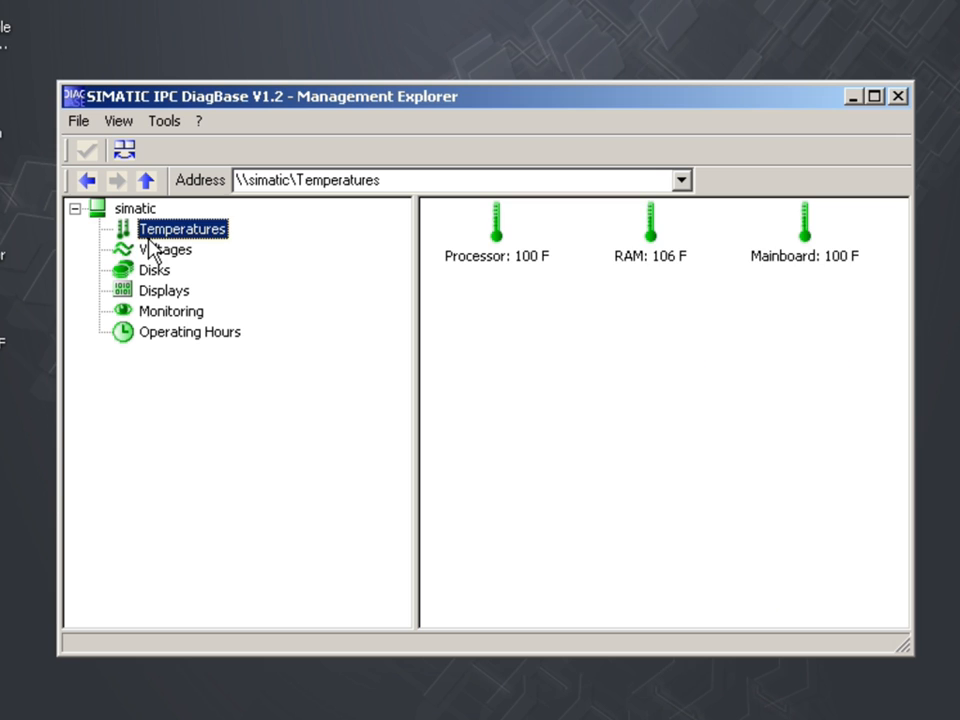
click(155, 270)
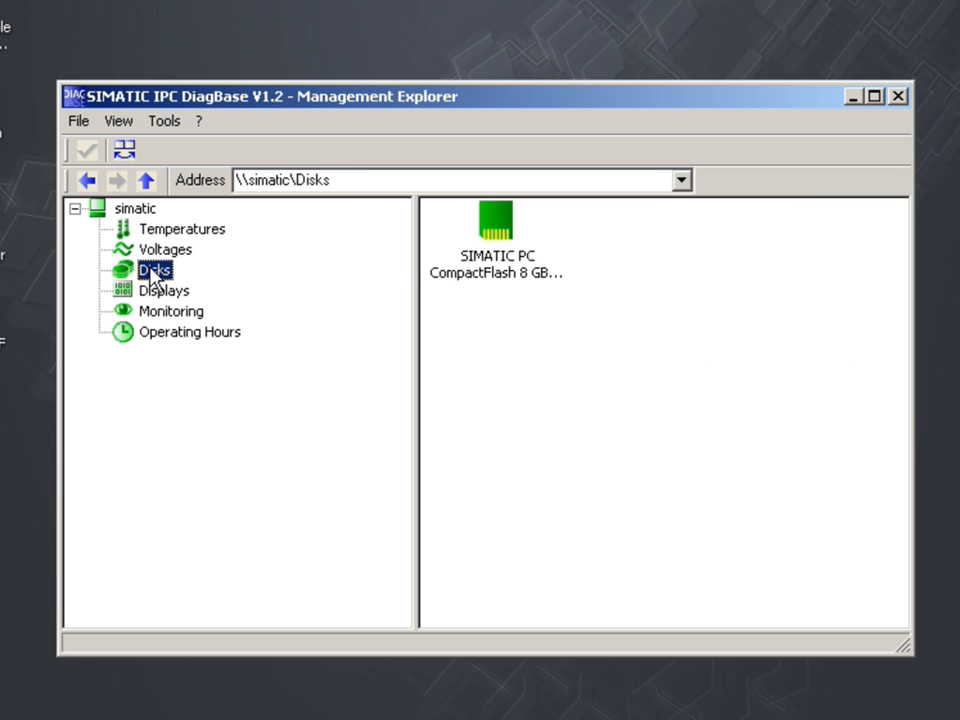
click(163, 290)
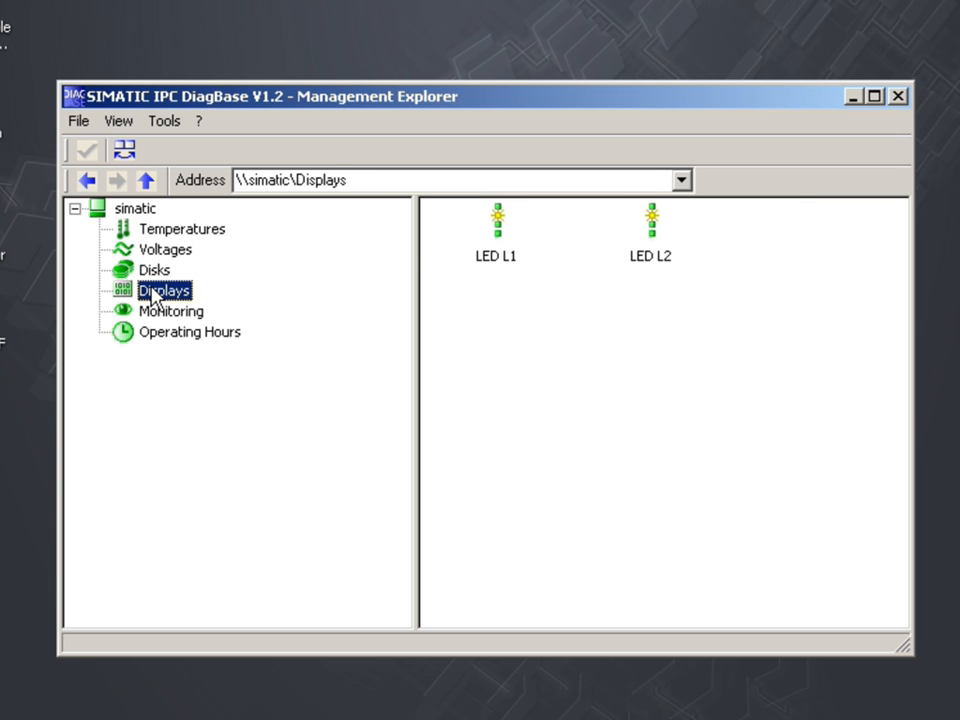
click(171, 311)
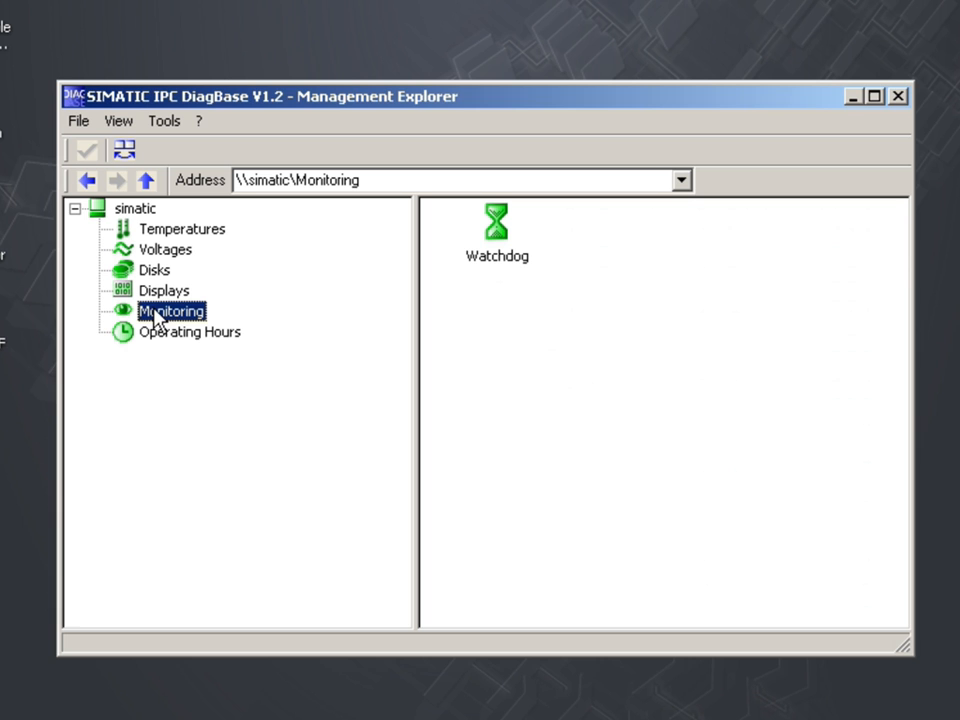